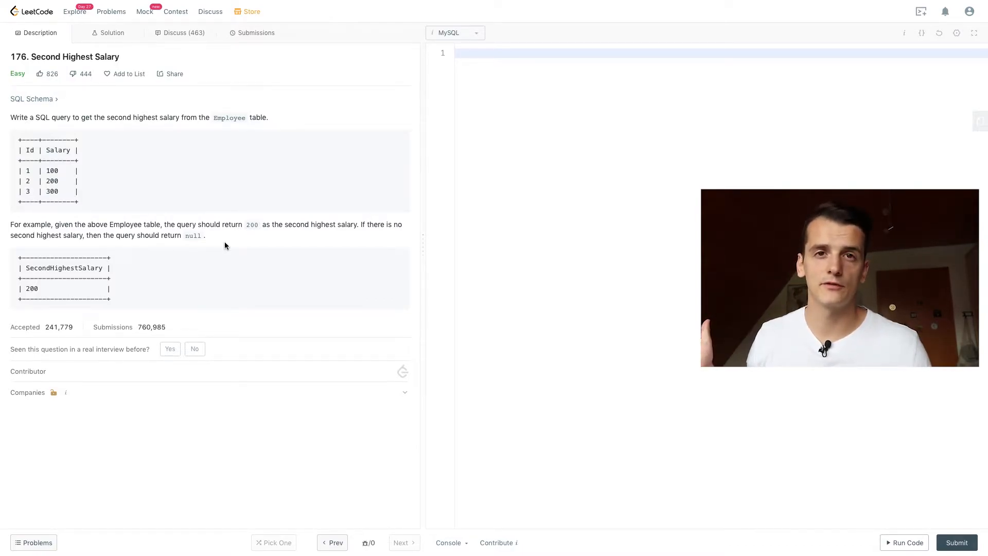
mouse_move(378, 144)
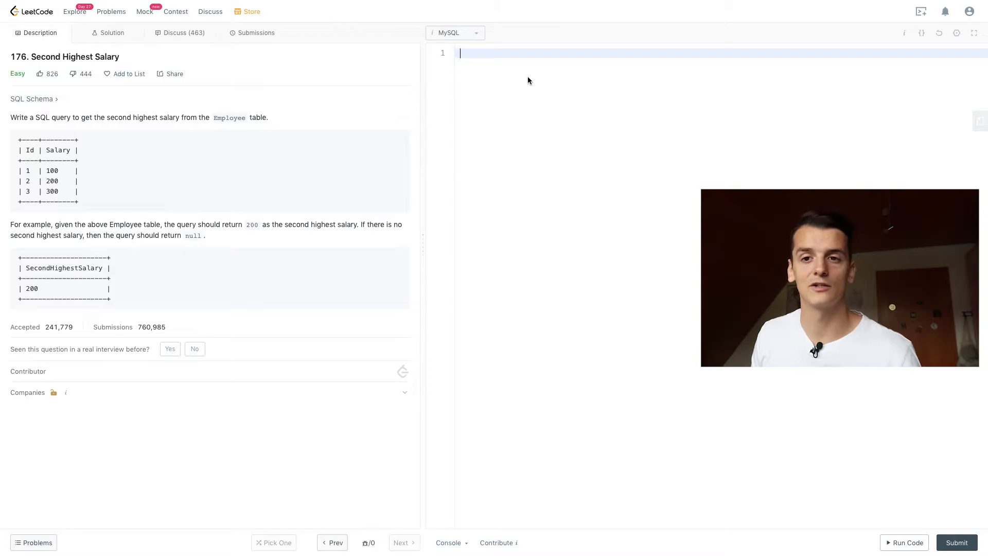
Write the outer query: SELECT ... FROM Employee WHERE Salary NOT IN ().
type("SE")
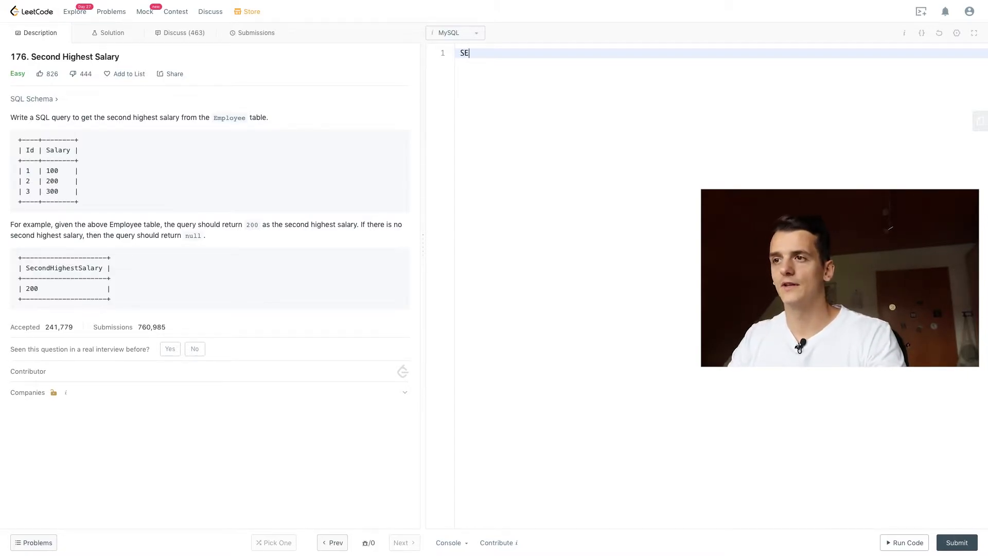
type("LECT")
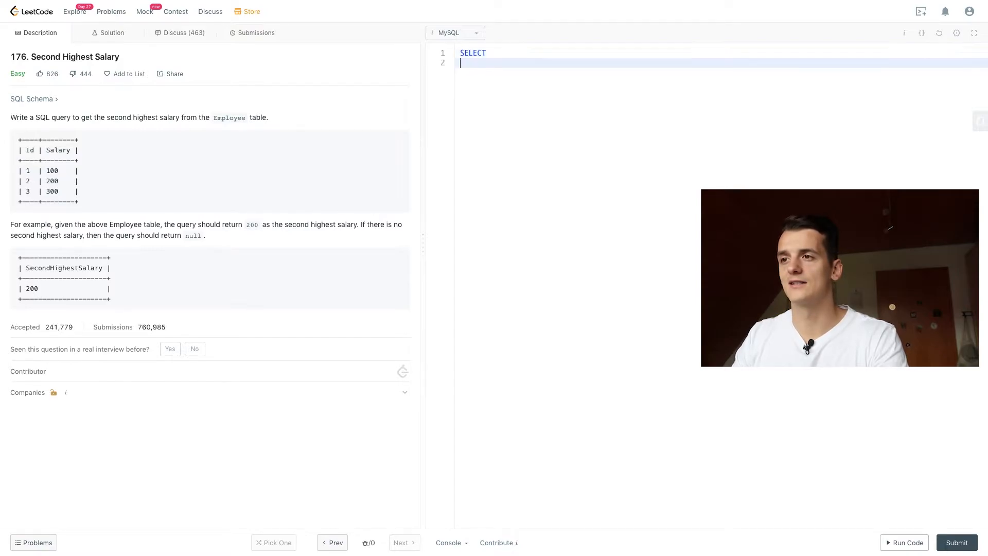
type("FROM")
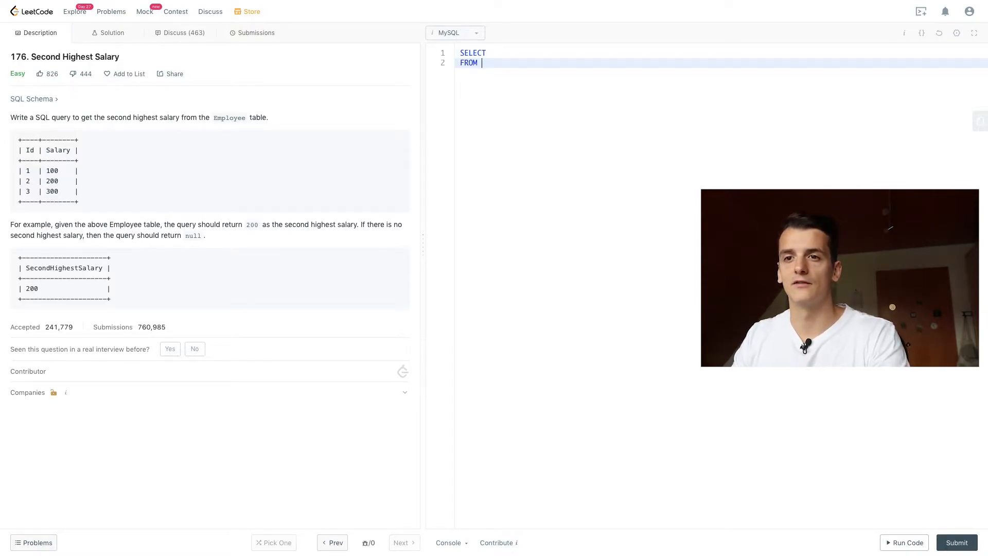
type("Employee")
type("WHER")
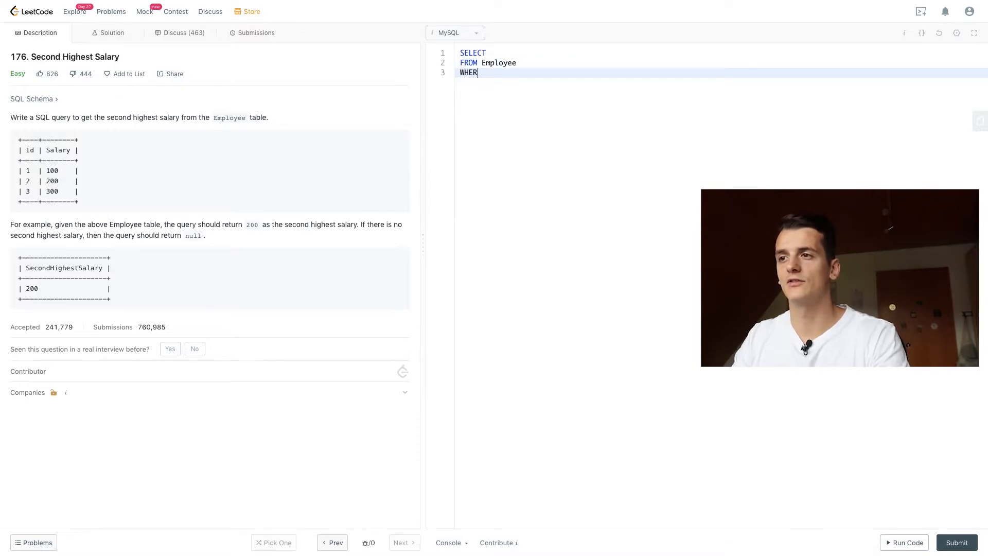
type("E")
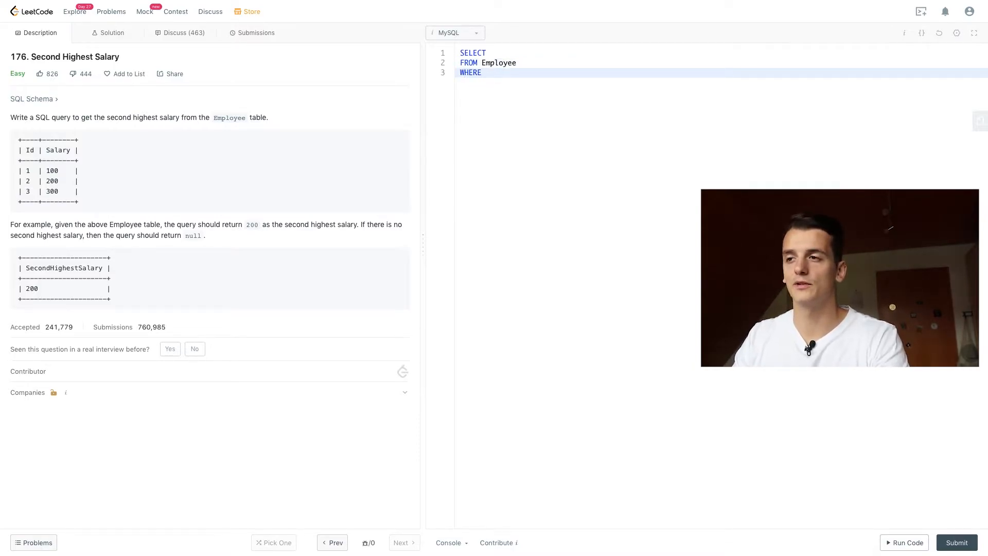
type("Sala")
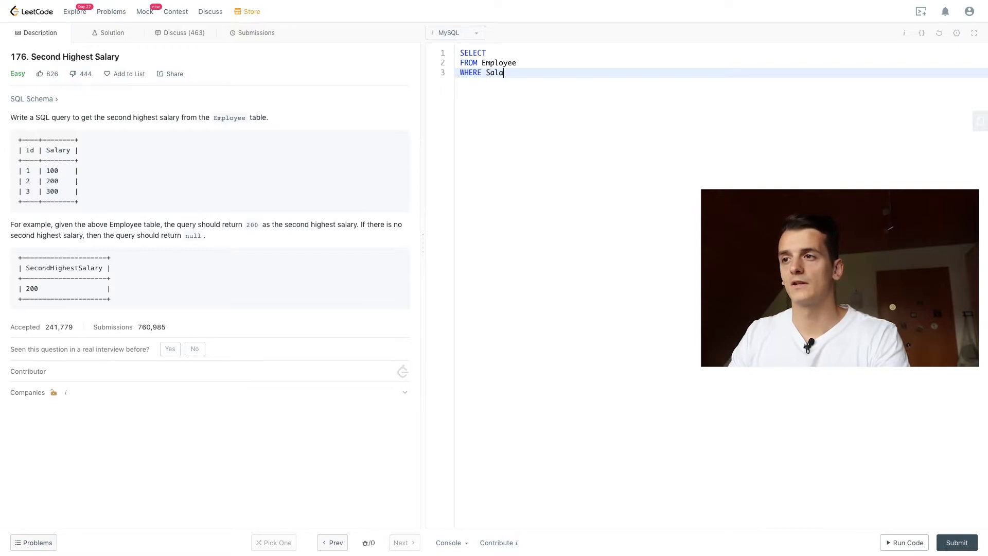
type("ry NO")
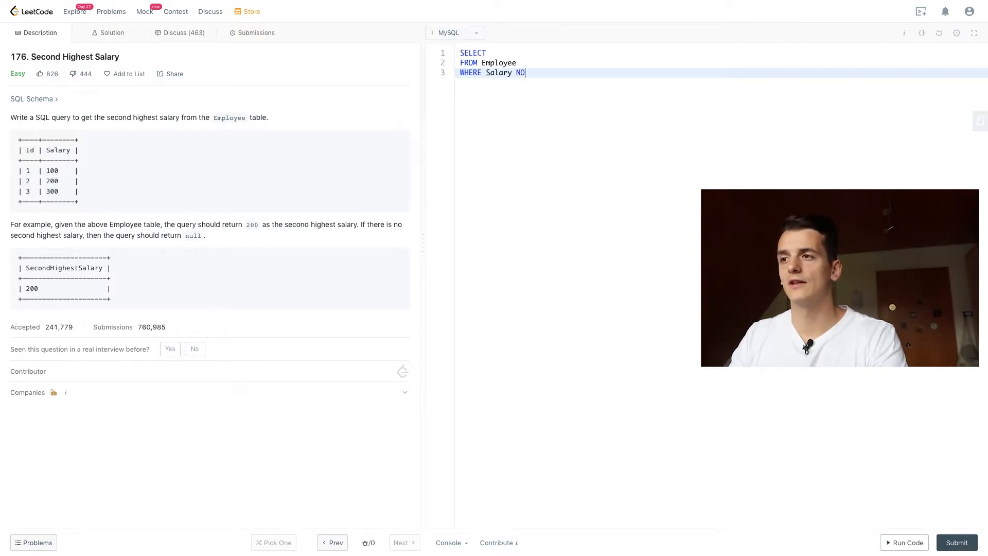
type("T IN ()")
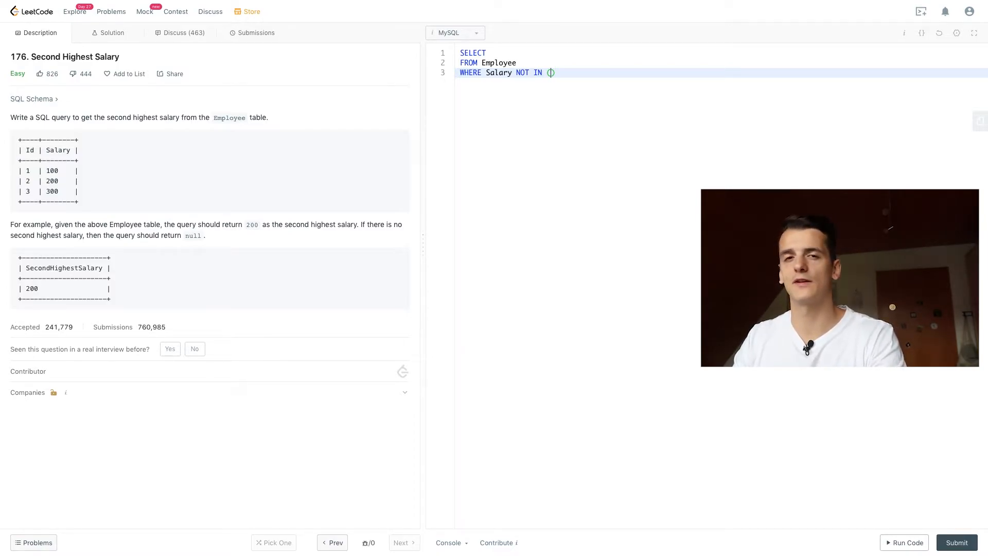
Fill the parentheses with the subquery SELECT MAX(Salary) FROM Employee.
type("SELECT MAX(S")
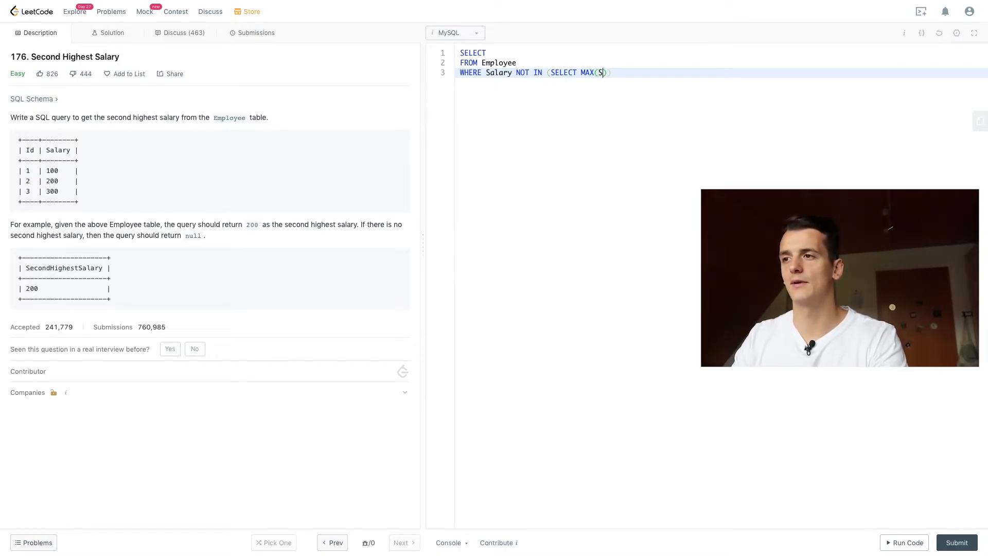
type("alary) F")
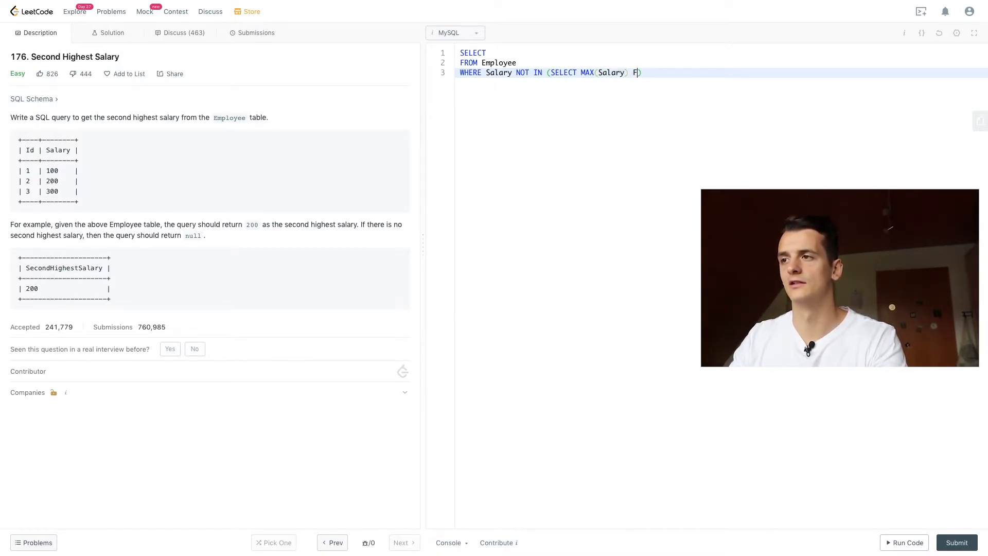
type("ROM E")
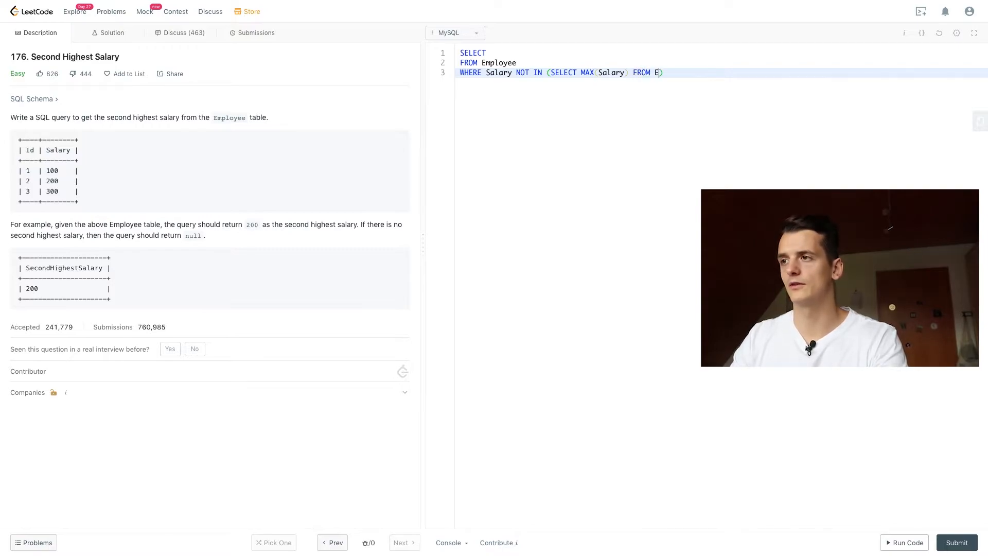
type("mployee)")
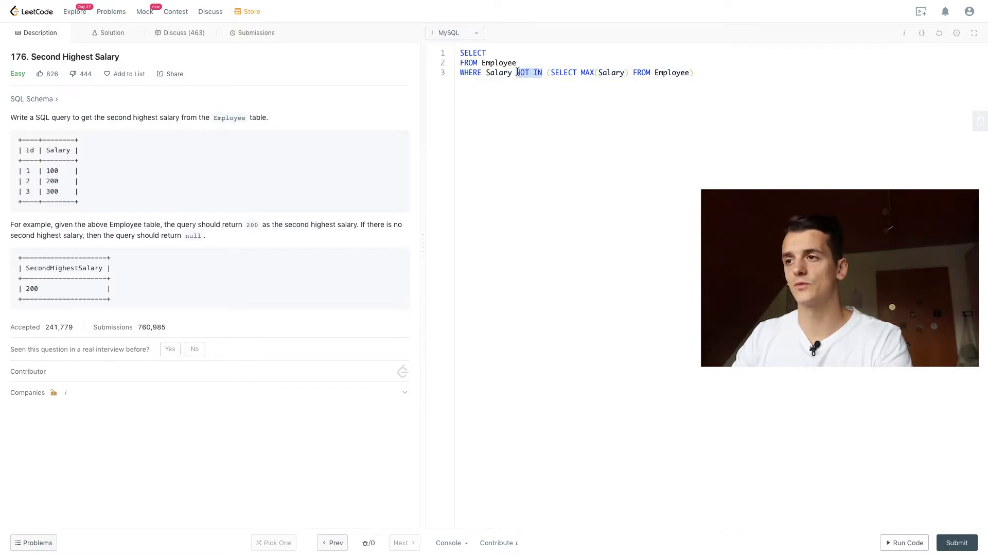
type("<")
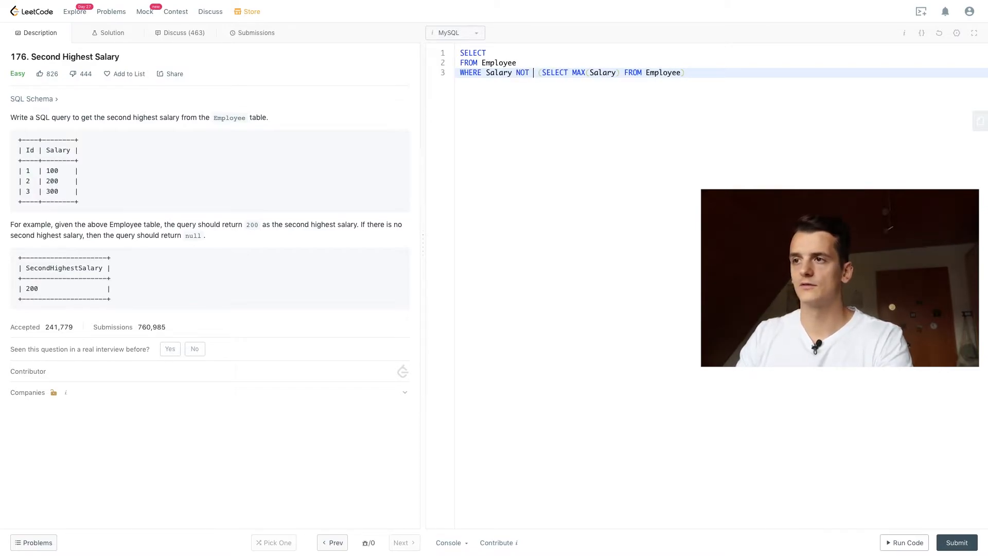
type("IN")
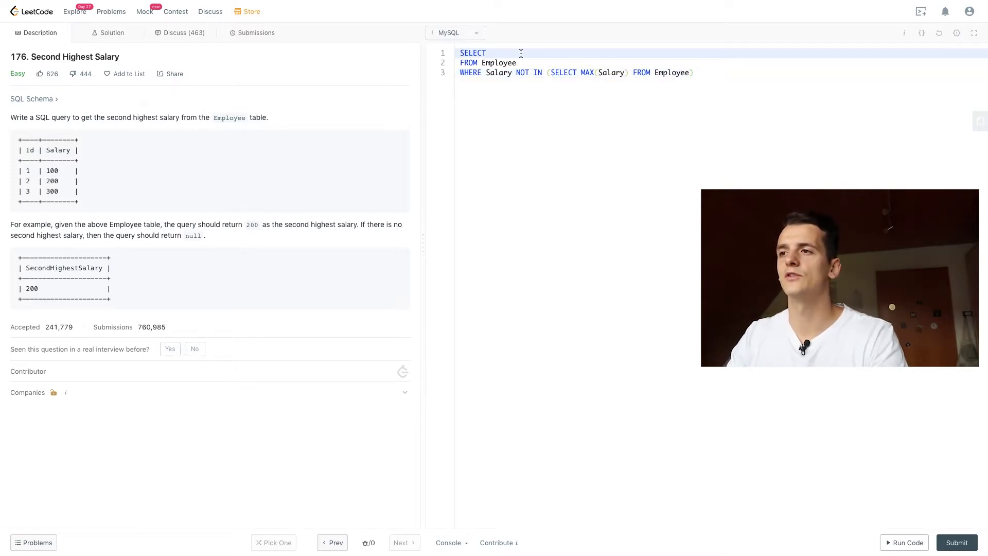
Select MAX(Salary) AS SecondHighestSalary and run it, getting output 200.
type("MAX()")
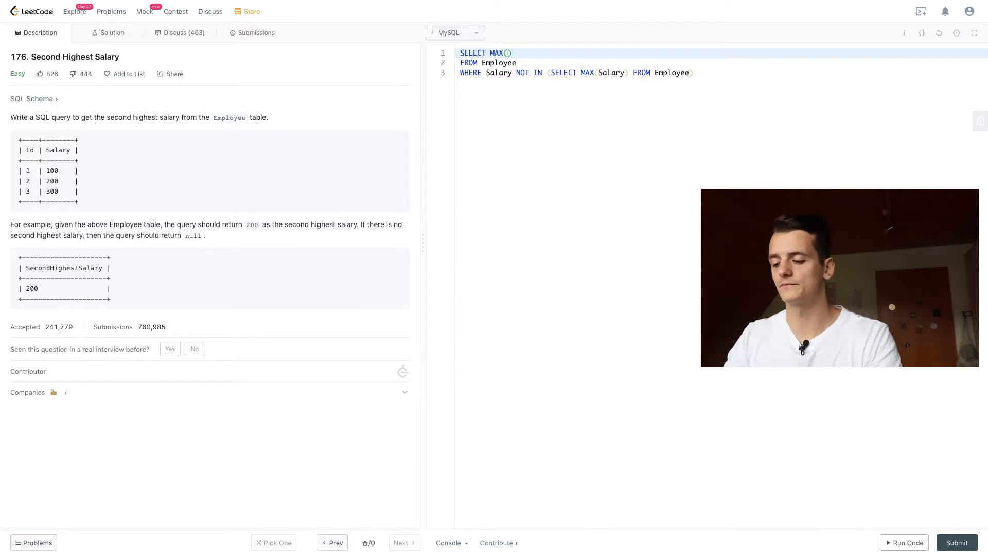
type("Salary")
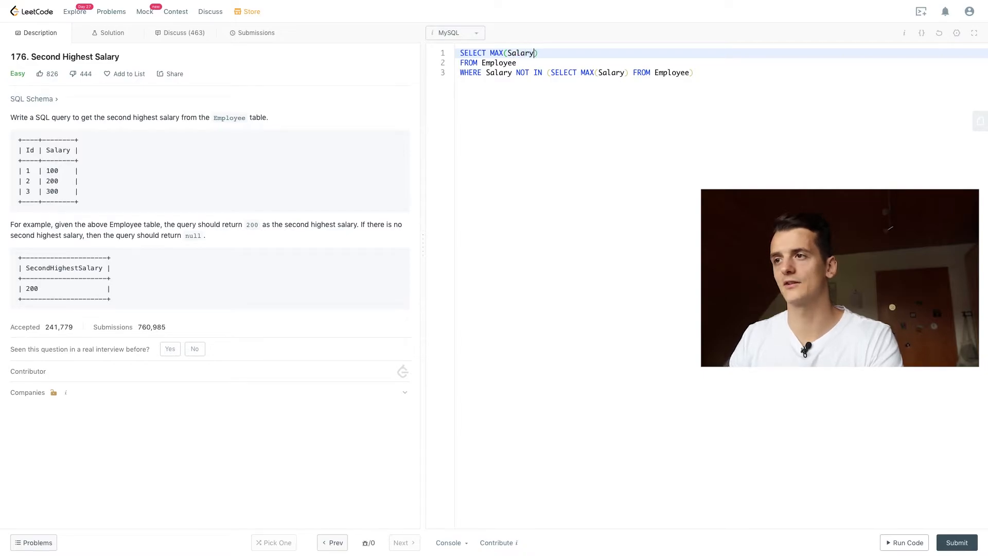
type("AS")
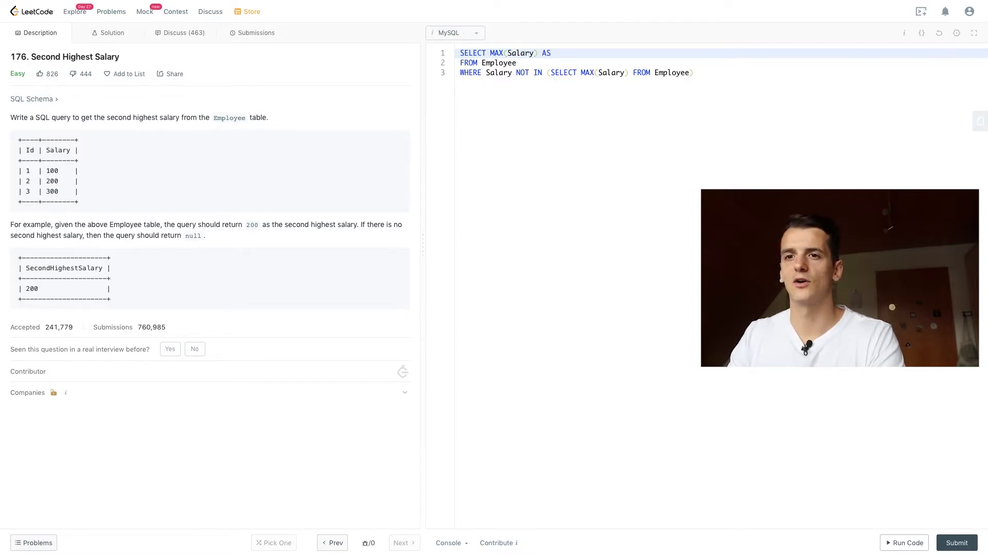
type("SecondHi")
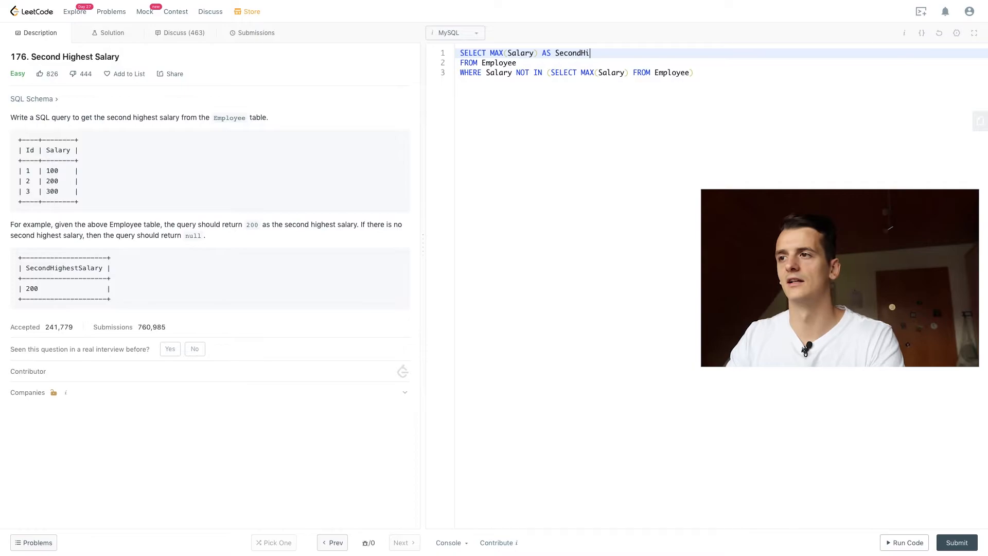
type("ghestSalary")
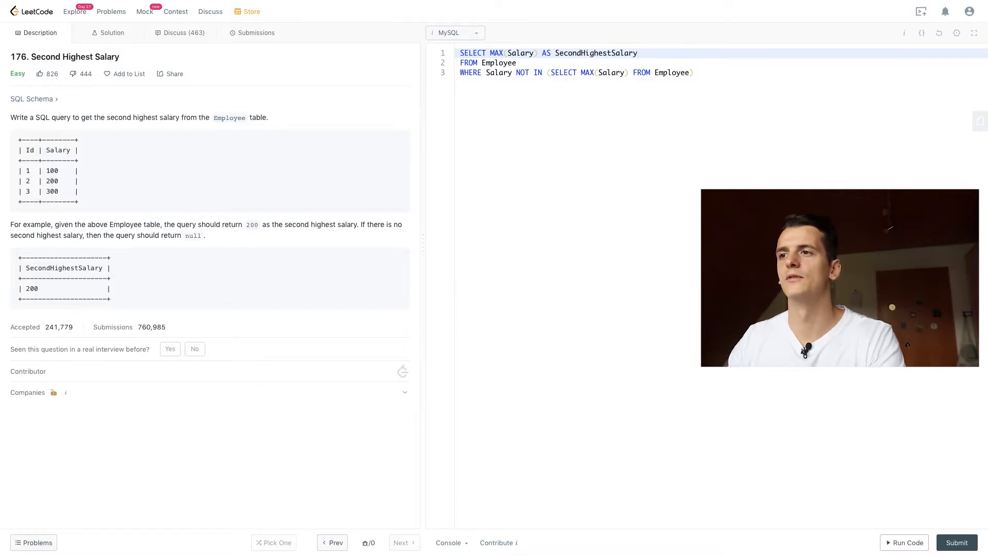
left_click(907, 542)
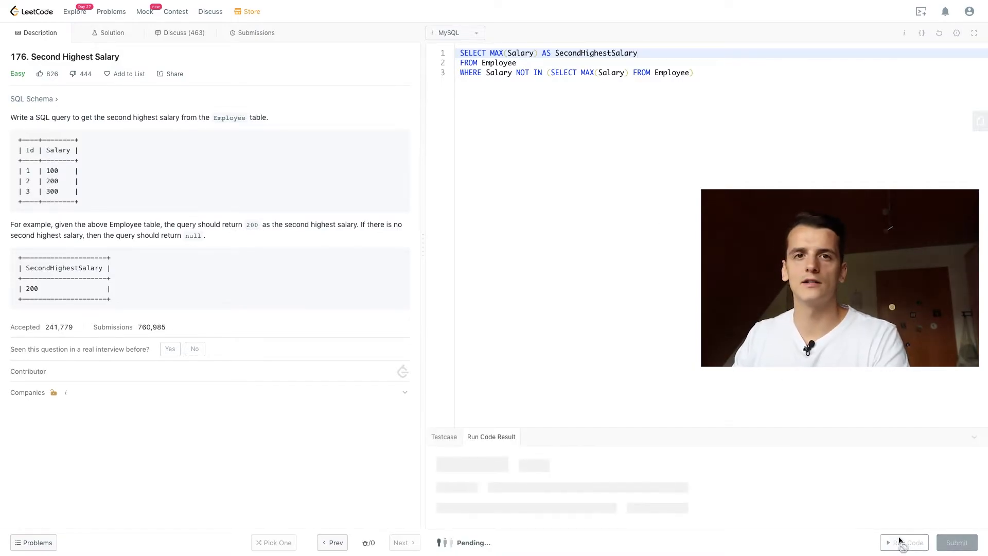
left_click(908, 541)
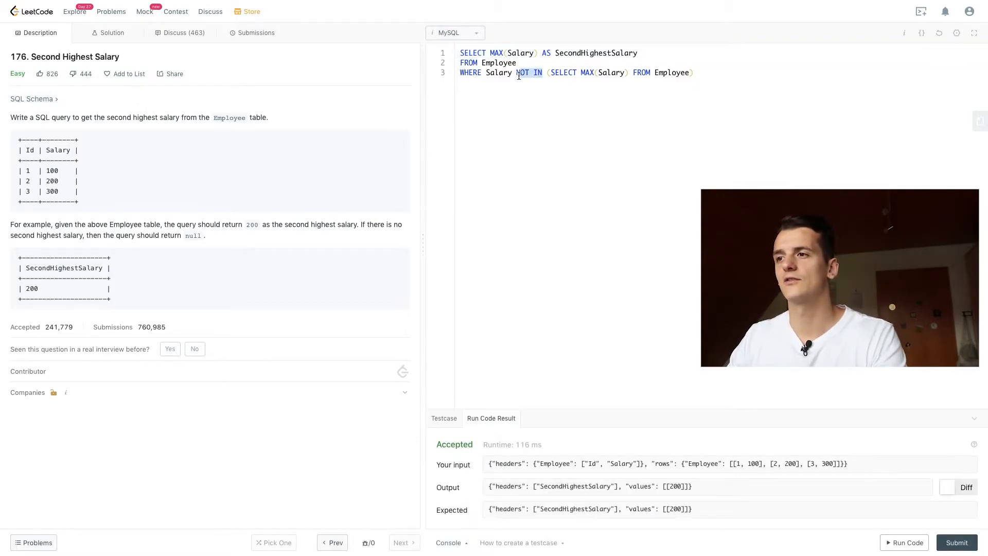
type("<")
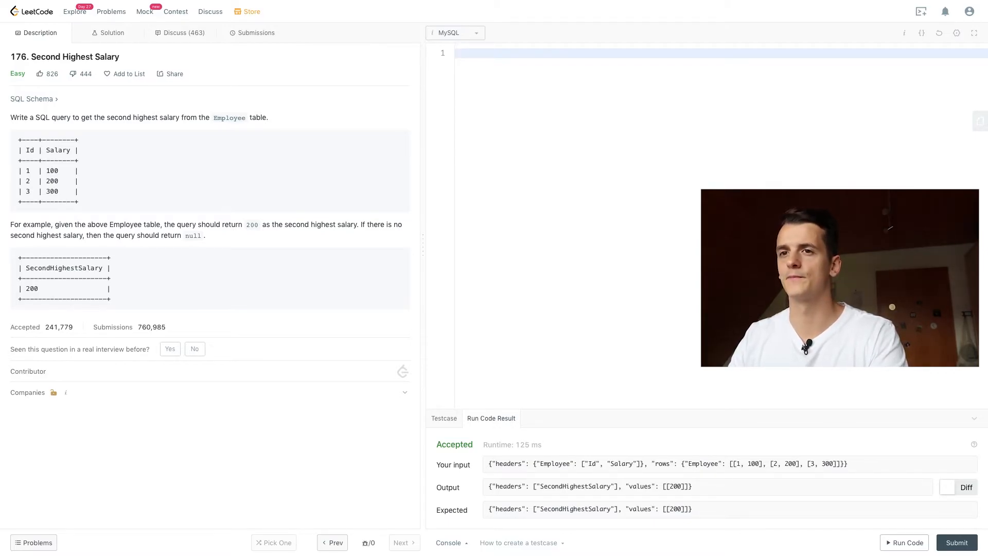
Query all salaries from Employee ordered by Salary DESC.
type("SELECT S")
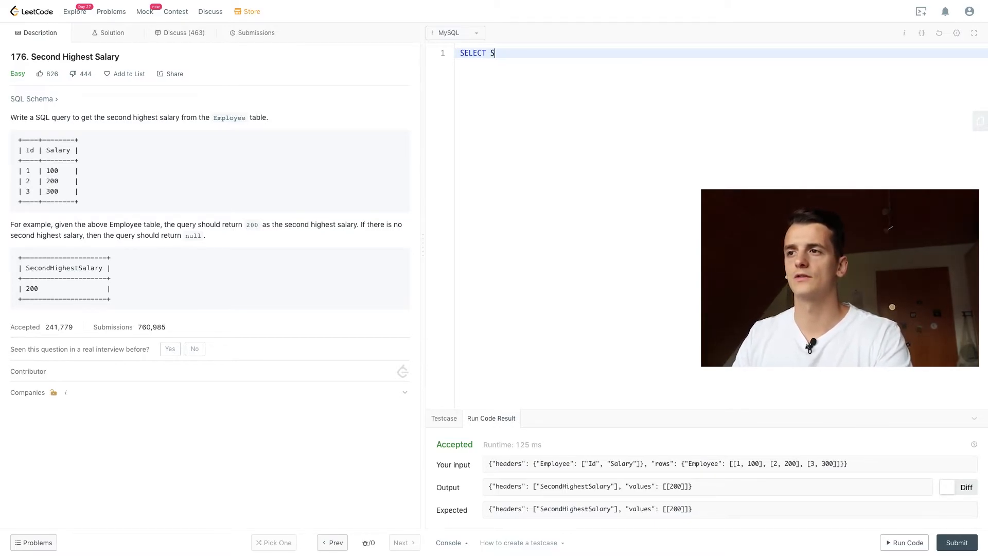
type("al")
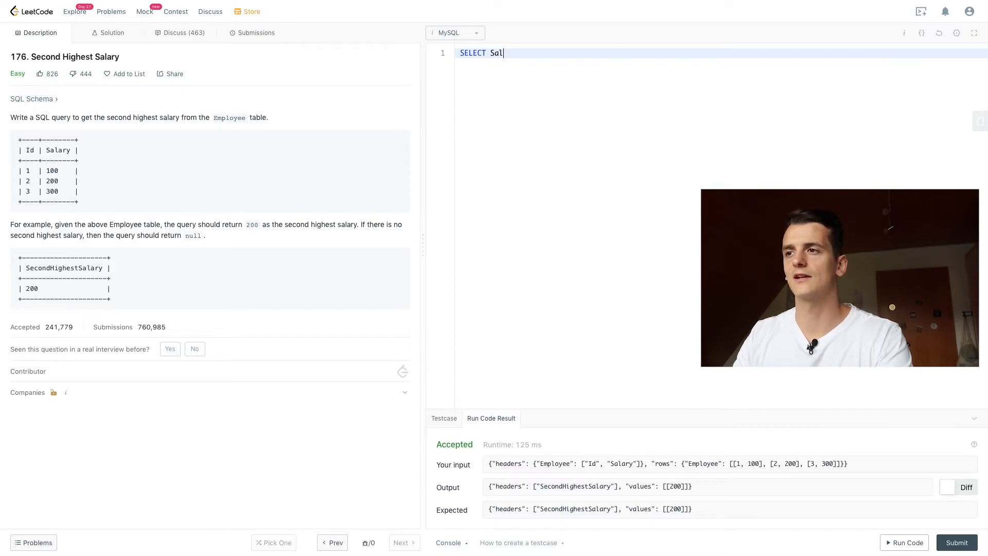
type("ary")
type("FROM Em")
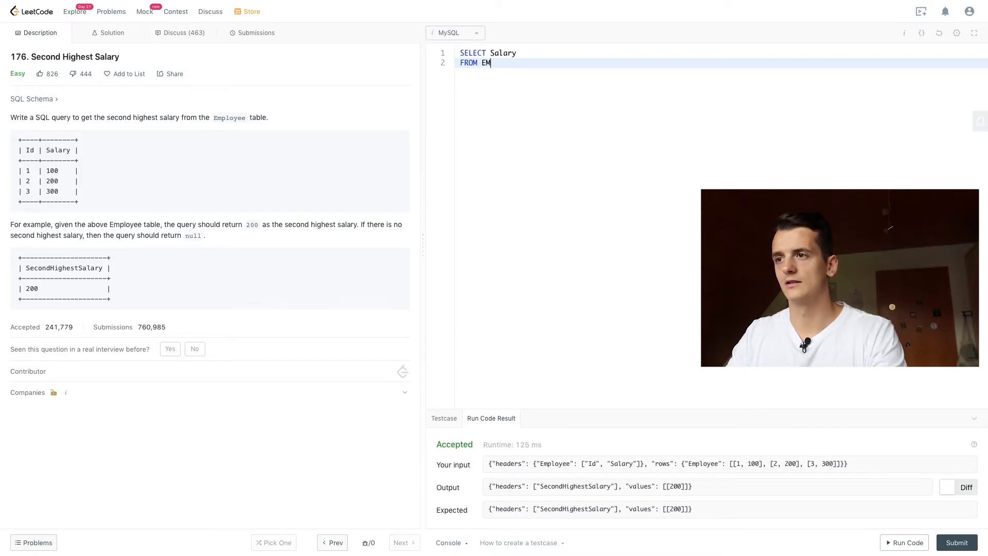
type("ployee")
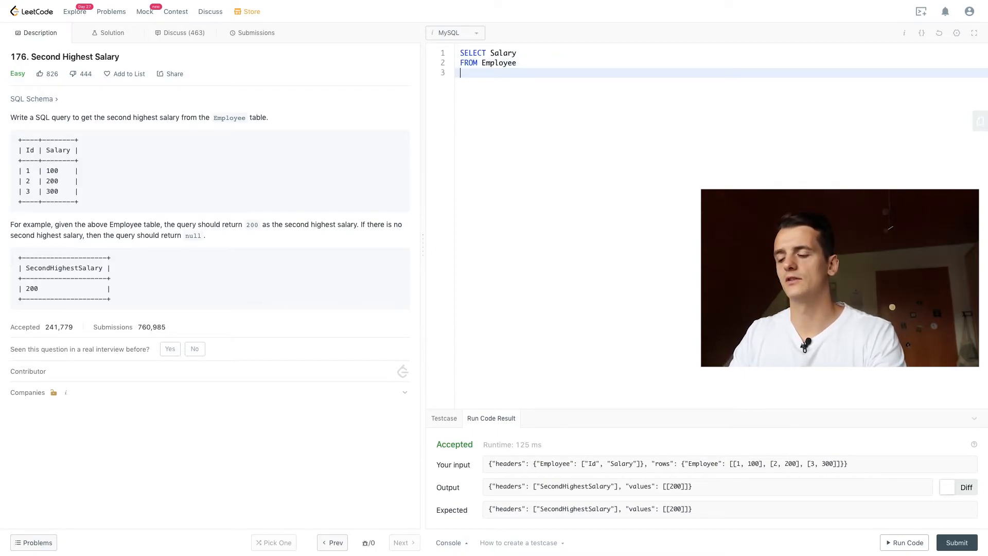
type("ORDER Y")
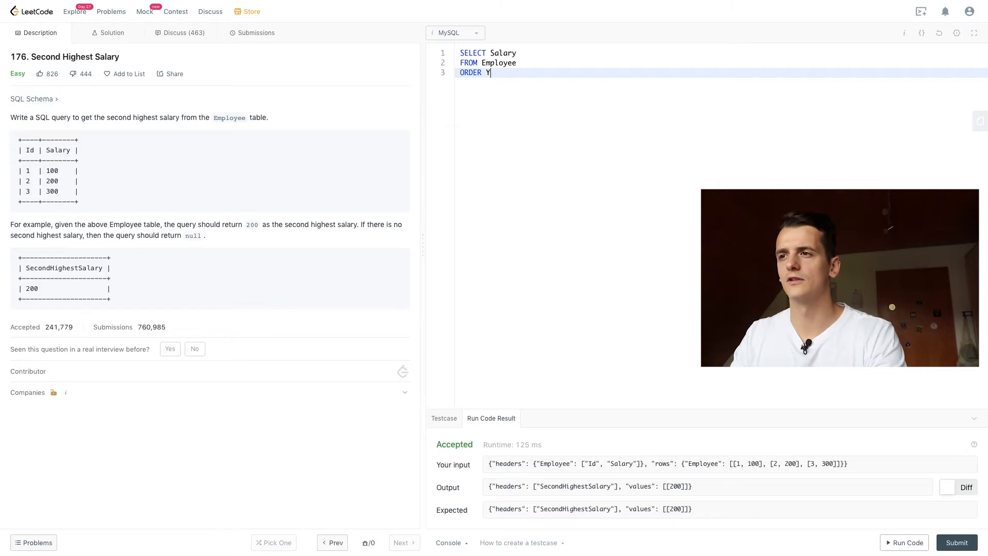
type("BY Salary")
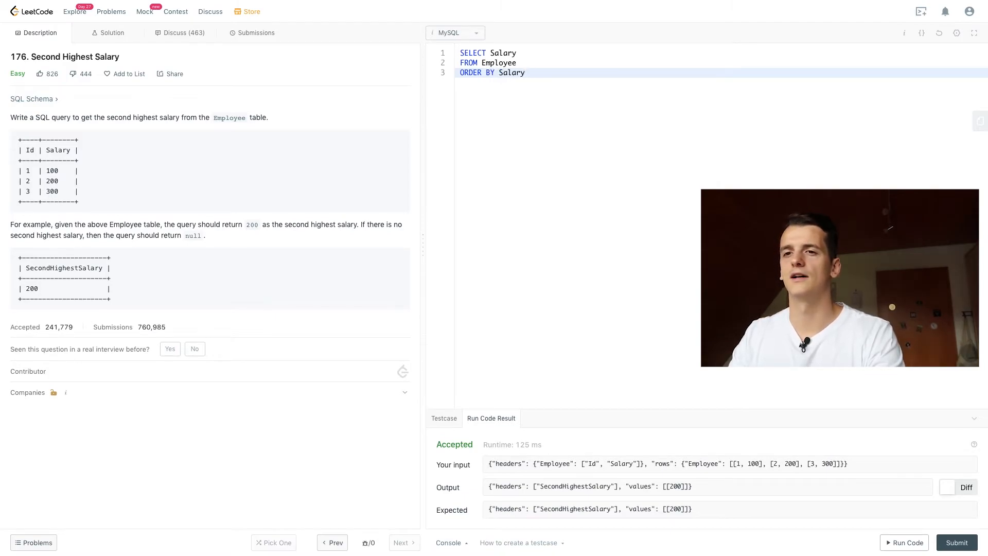
type("DESC")
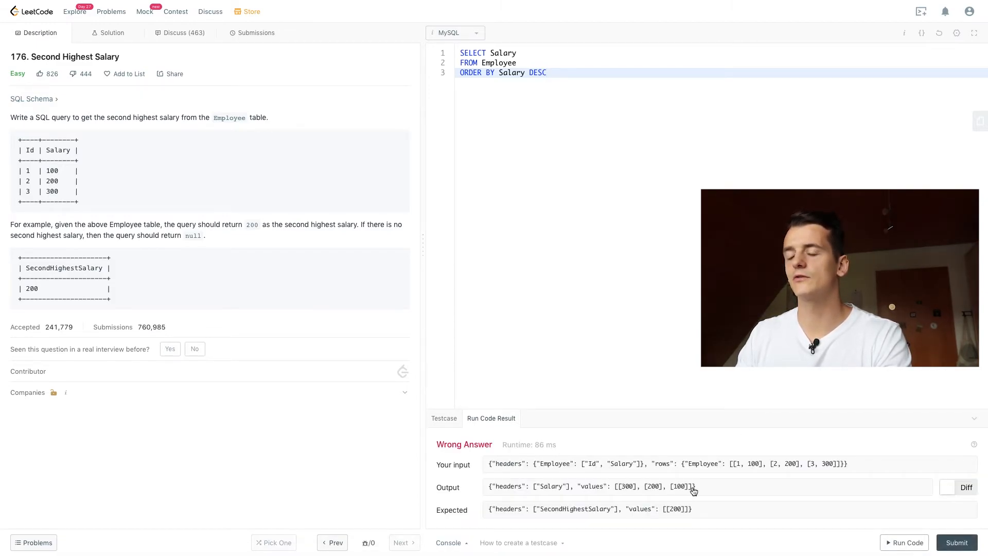
Add LIMIT 1 OFFSET 1, run it, and alias Salary as SecondHighestSalary.
left_click(566, 73)
type("LI")
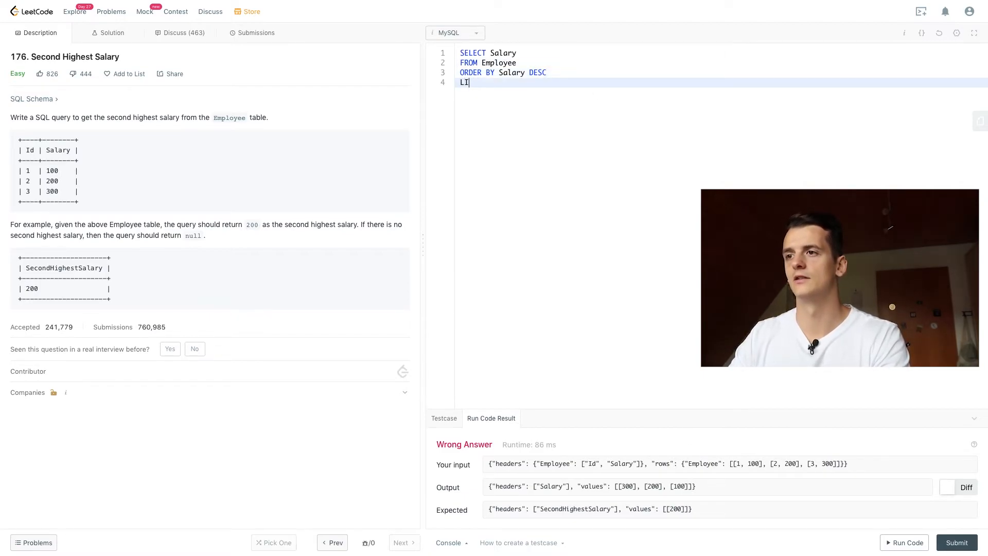
type("MIT 1")
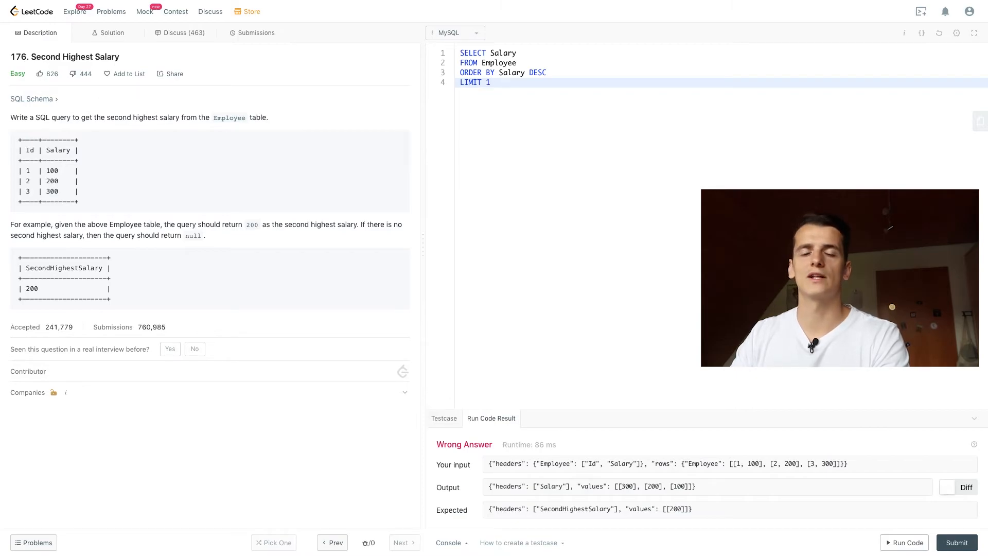
type(", 1")
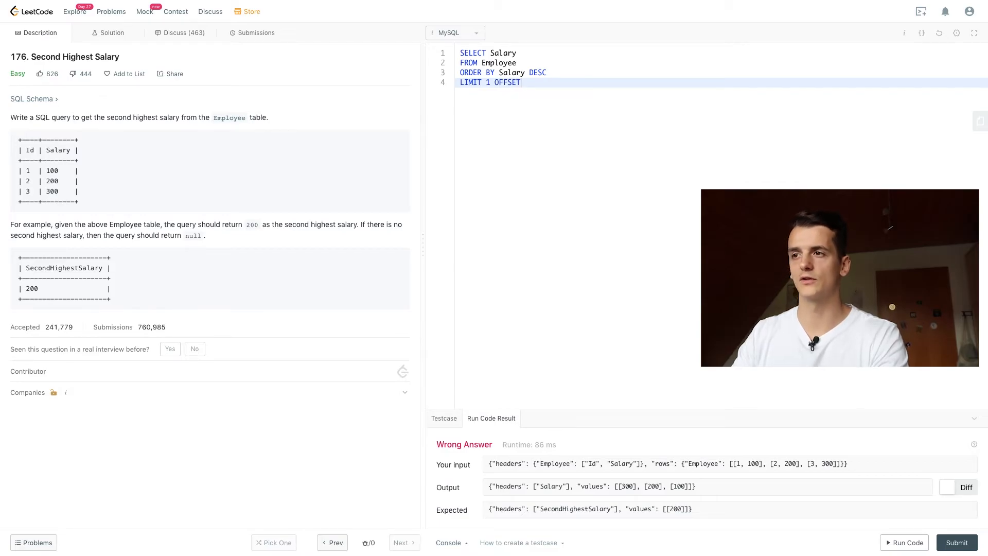
type("1")
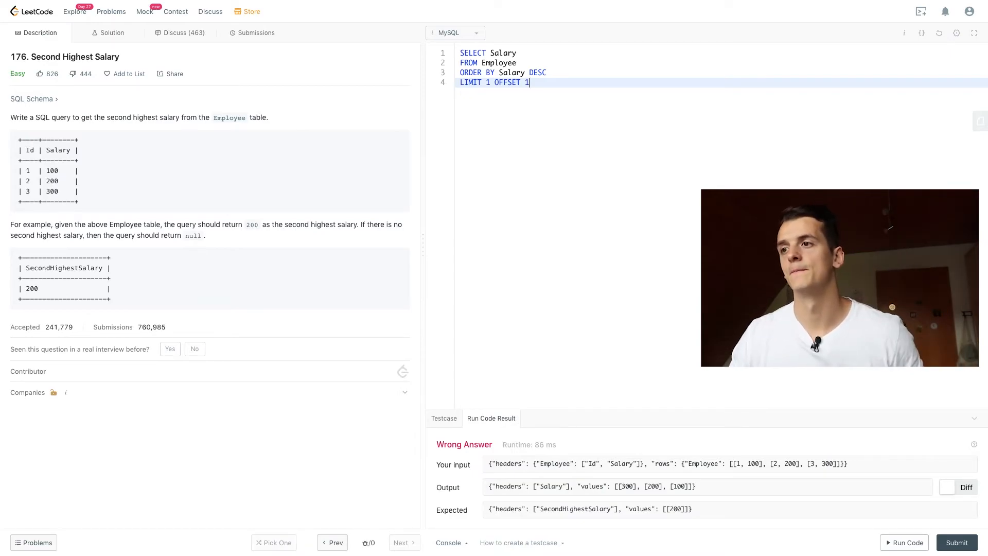
left_click(907, 542)
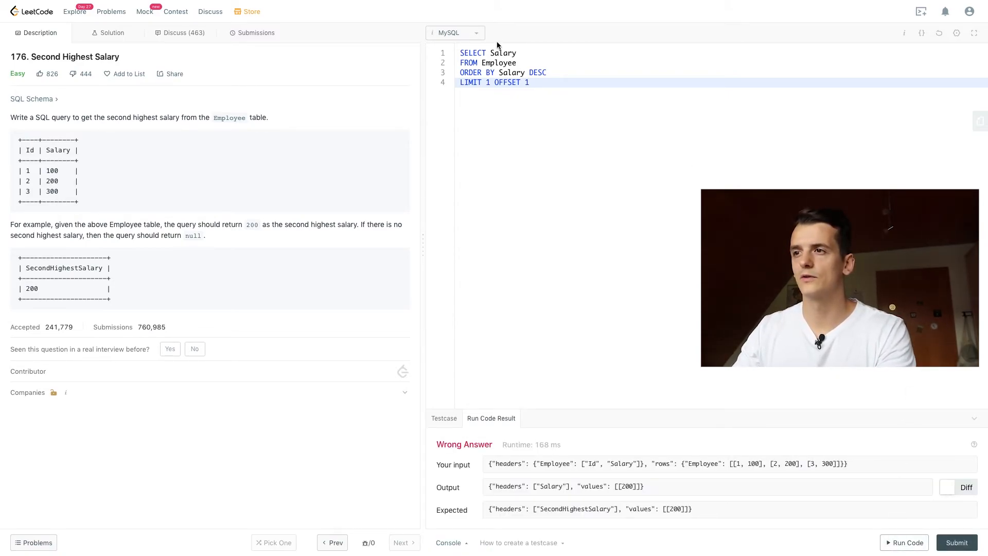
type("AS SE")
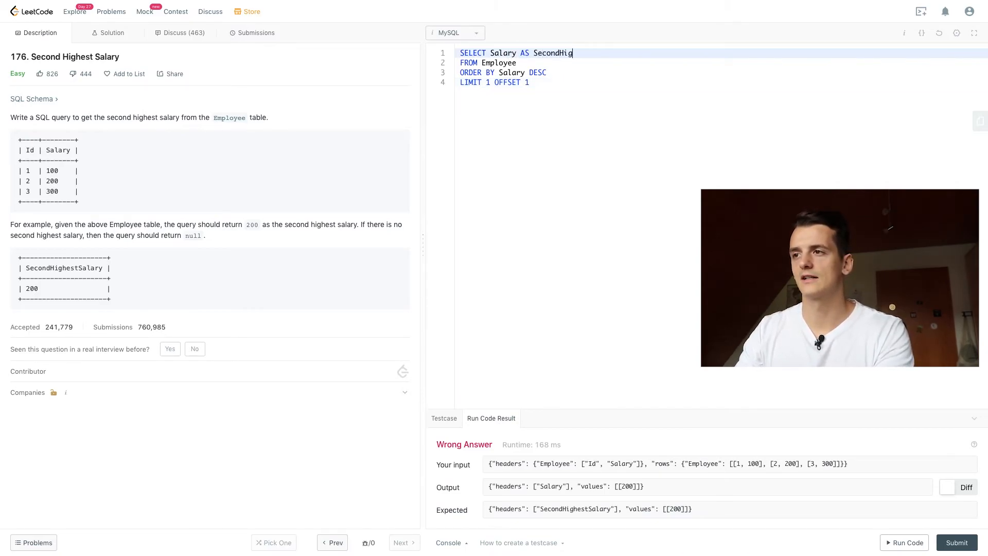
type("hestSalary")
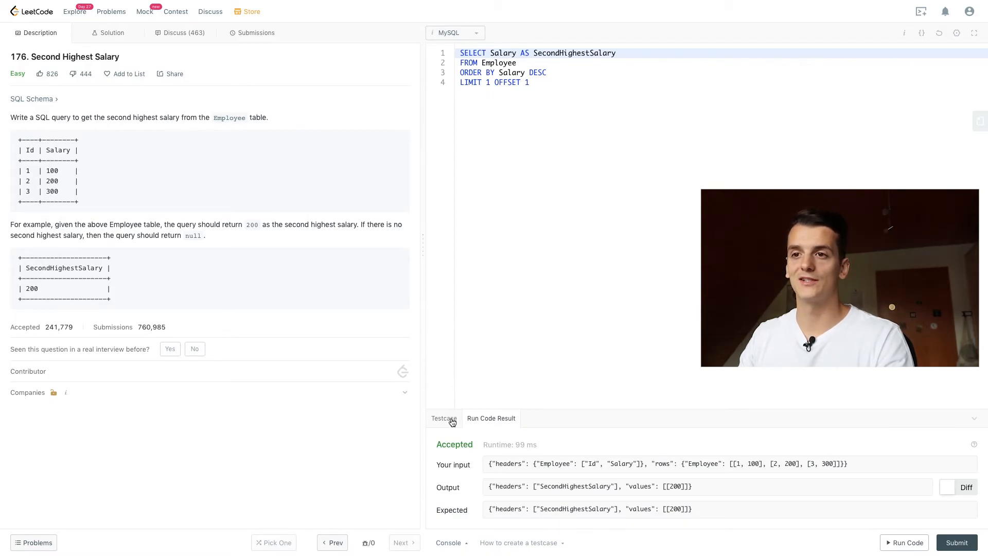
Empty the Employee test case rows and run the query, returning null.
left_click(443, 418)
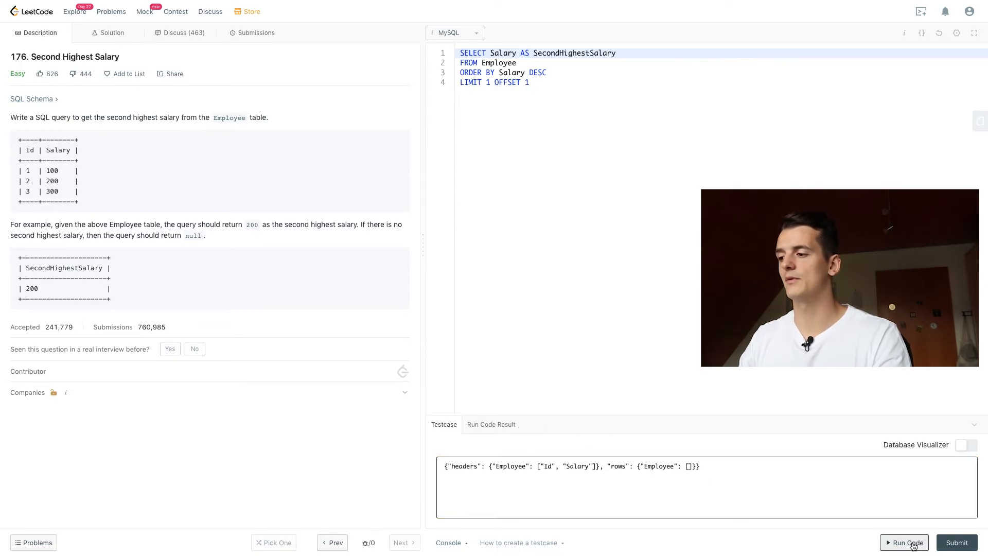
left_click(907, 542)
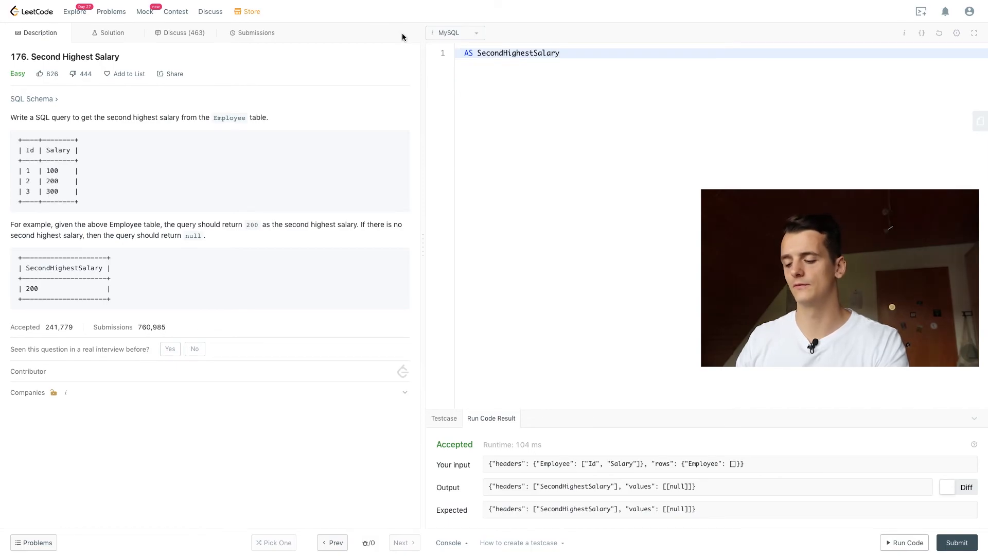
Rewrite the MAX(Salary) AS SecondHighestSalary query with the NOT IN subquery.
type("SELECT Salary FROM (SELECT Salary")
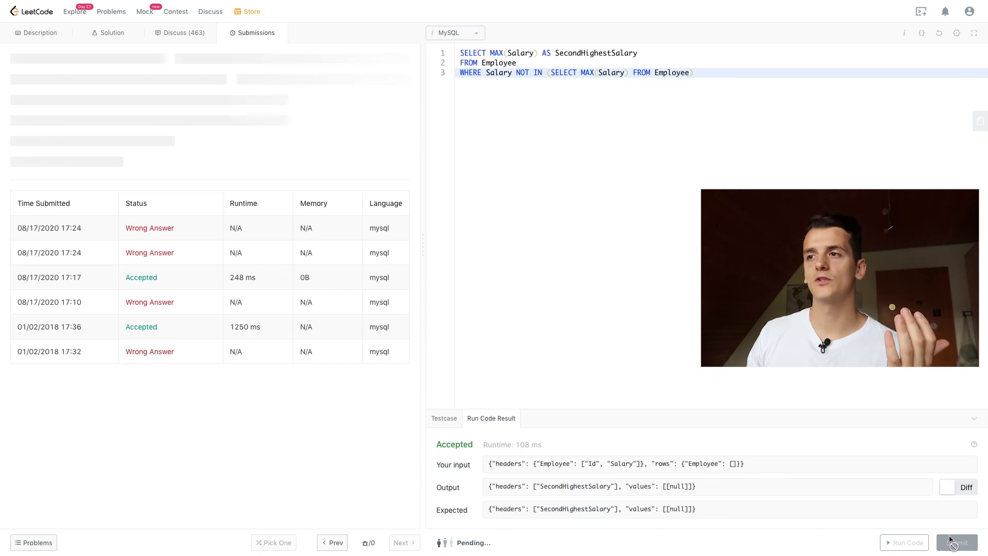
Submit the NOT IN solution, then return to the problem description.
left_click(956, 542)
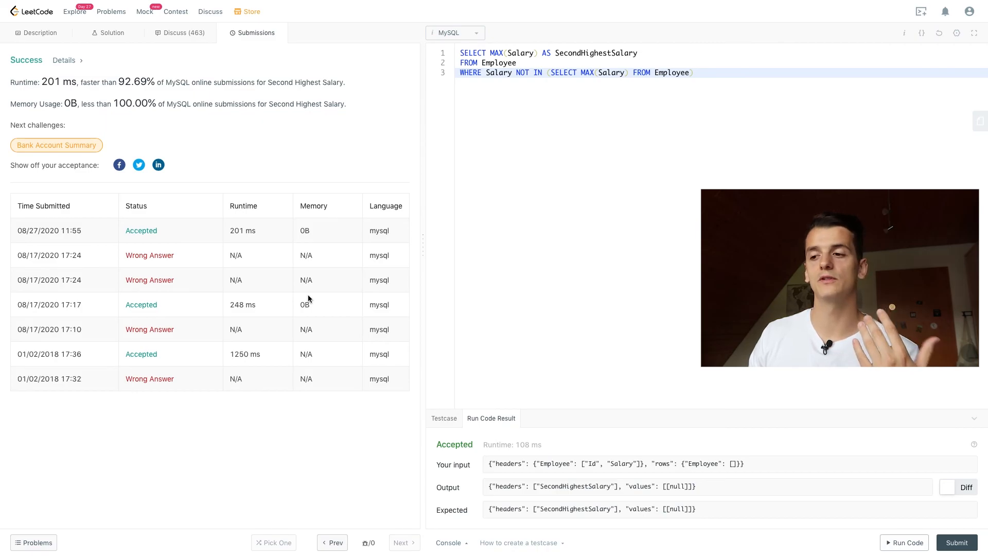
mouse_move(281, 286)
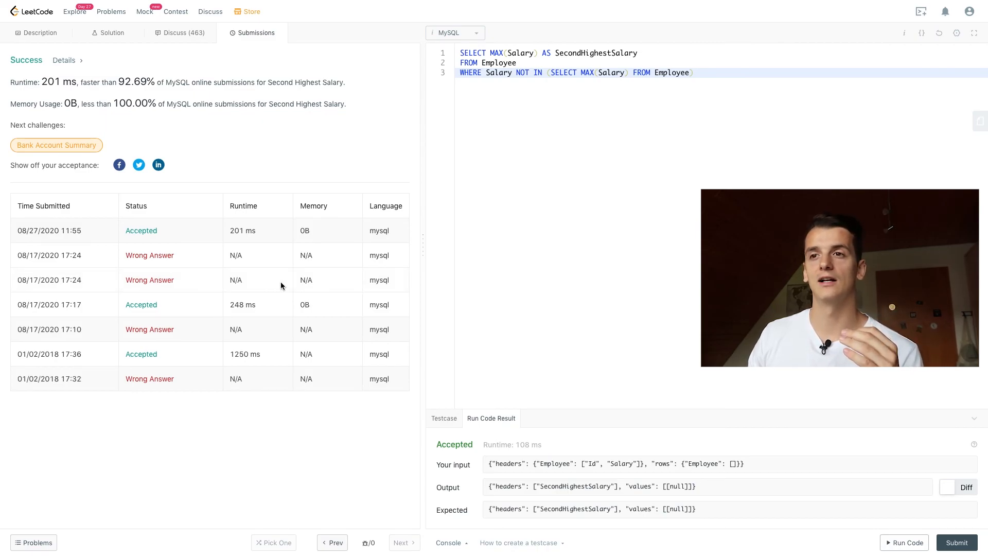
left_click(39, 33)
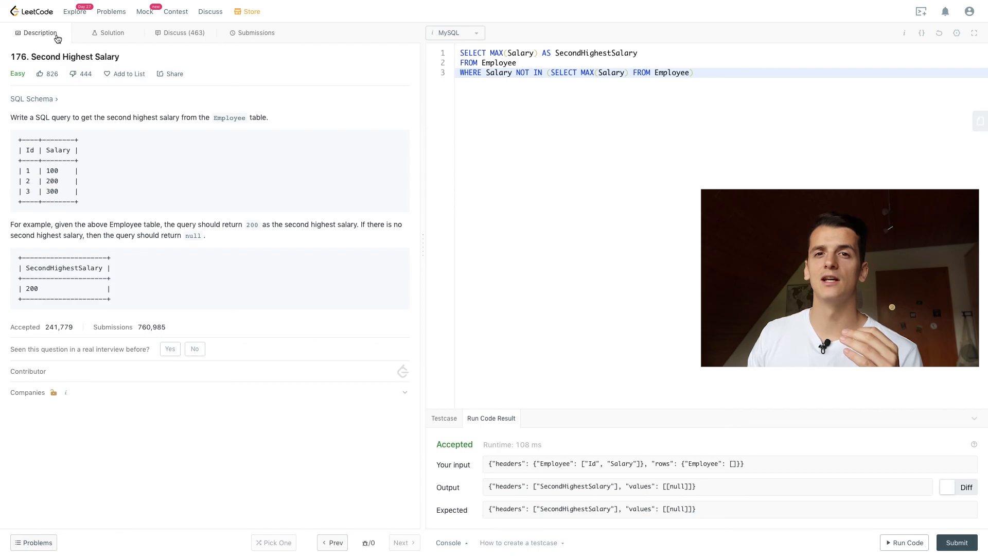
mouse_move(75, 92)
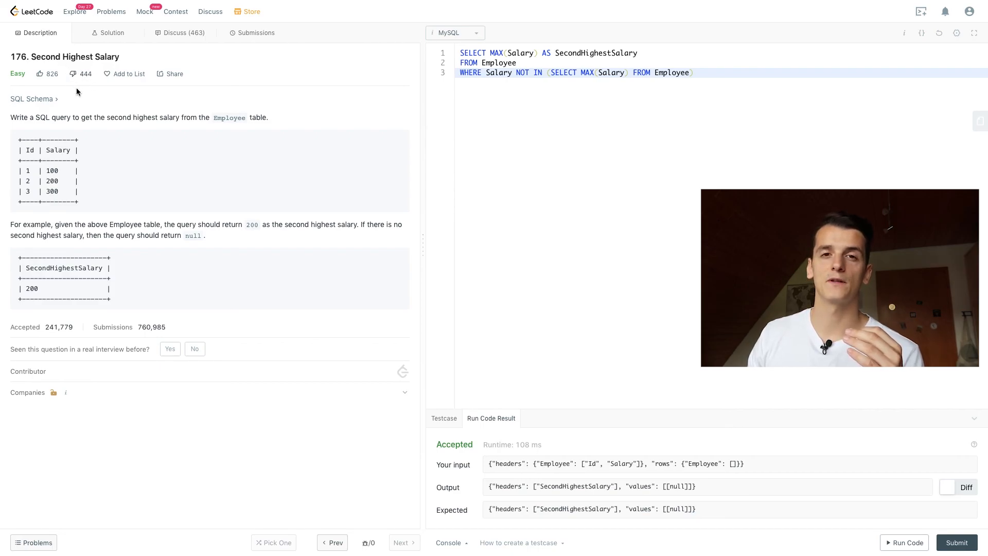